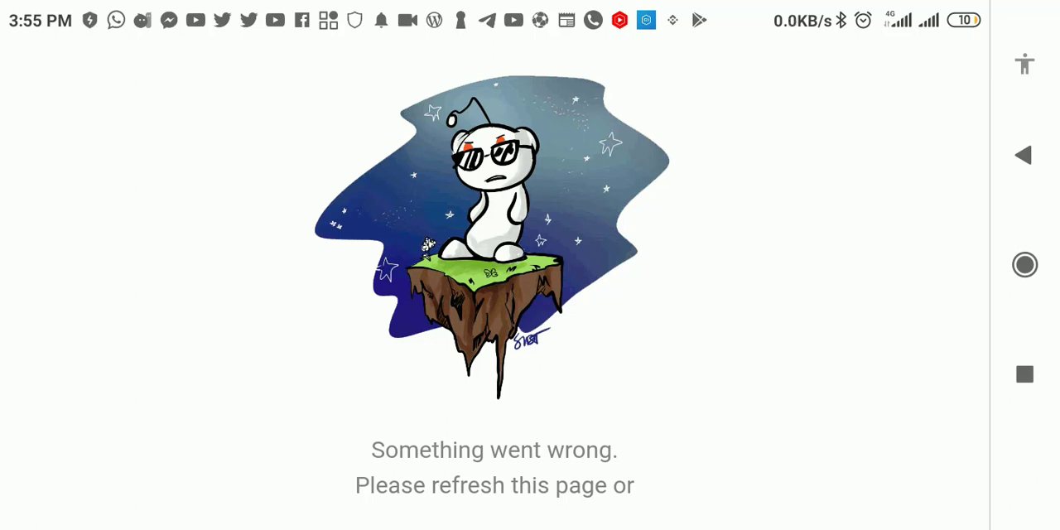
Reload the r/SHIBArmy 'Thank you very much' thread so its post content appears
{"action": "scroll", "scroll_direction": "up", "scroll_amount": 3}
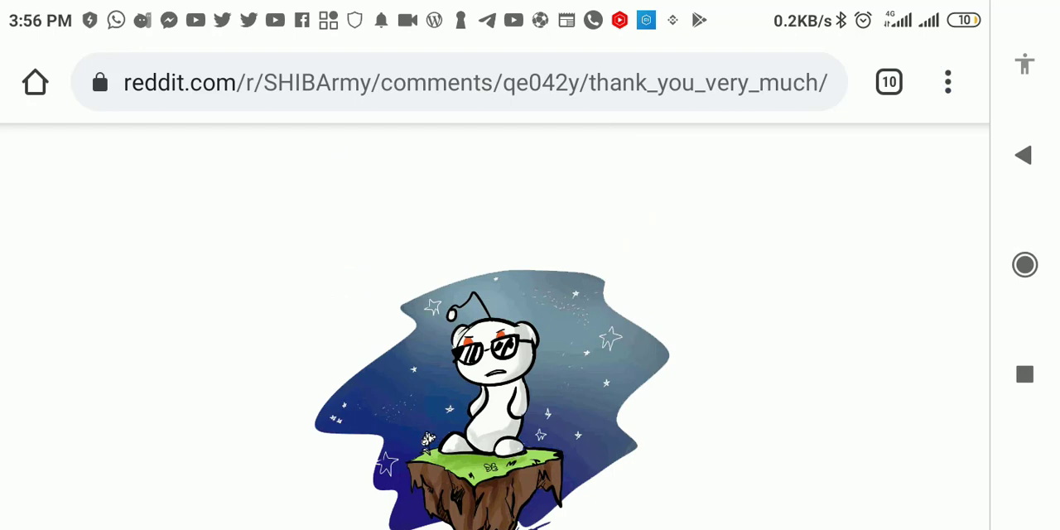
{"action": "left_click", "coordinate": [948, 83]}
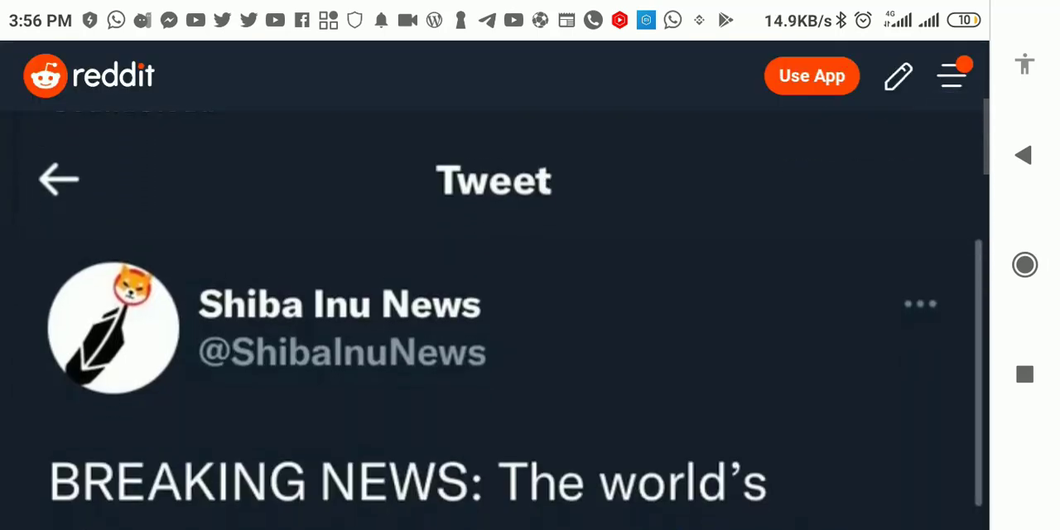
{"action": "scroll", "scroll_direction": "down", "scroll_amount": 3}
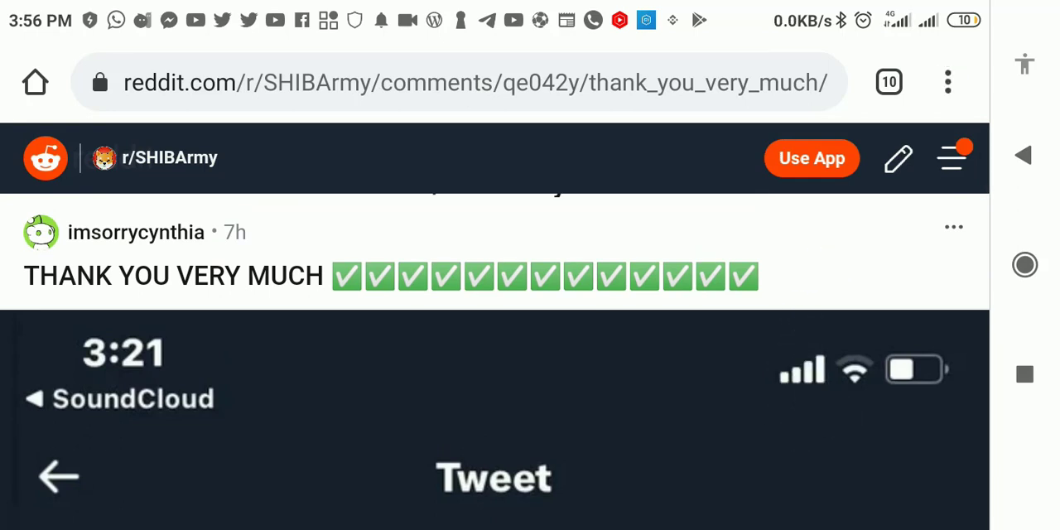
Reach Settings from Chrome's three-dot menu, showing the Account and Basics sections
{"action": "left_click", "coordinate": [948, 83]}
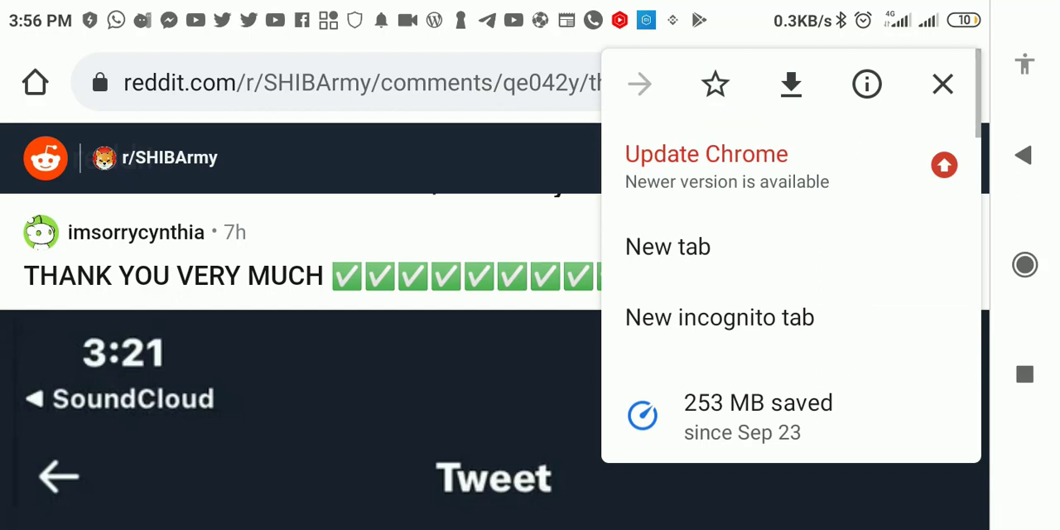
{"action": "scroll", "scroll_direction": "down", "scroll_amount": 3}
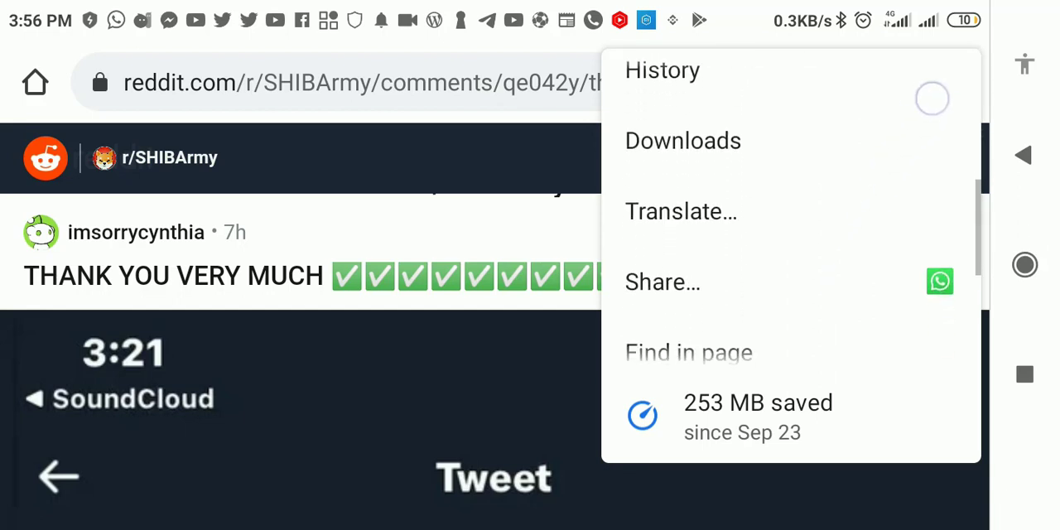
{"action": "scroll", "scroll_direction": "down", "scroll_amount": 3}
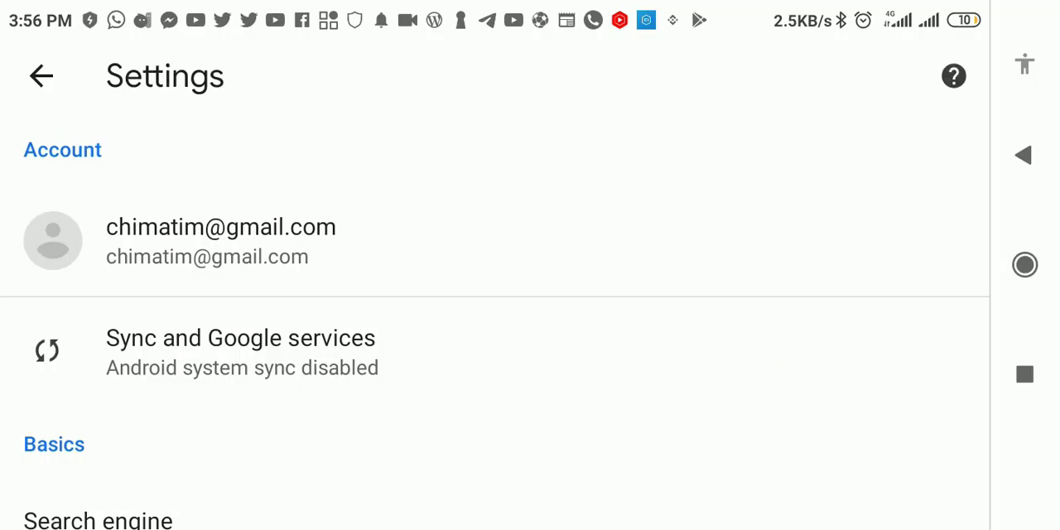
Go into Privacy under Advanced and bring up Clear browsing data
{"action": "left_click", "coordinate": [422, 297]}
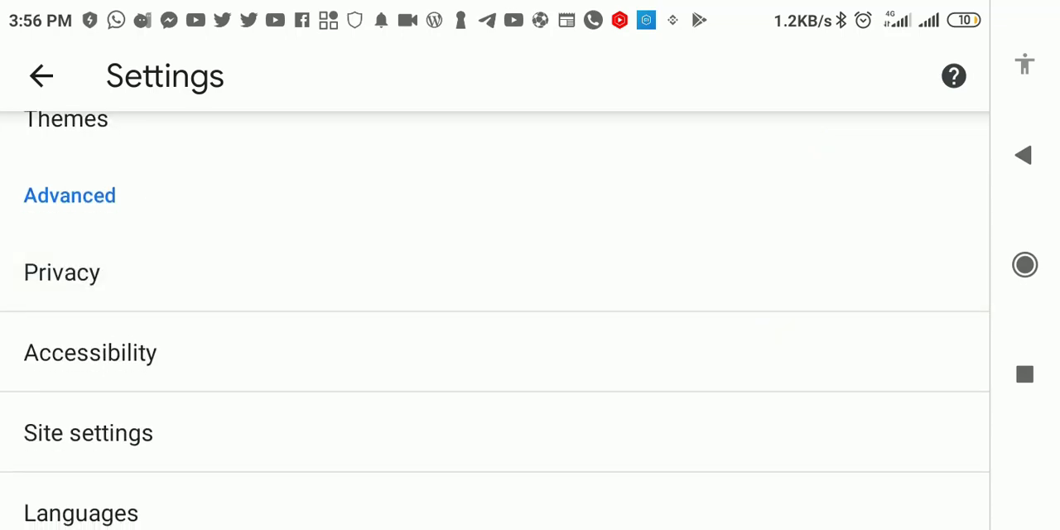
{"action": "left_click", "coordinate": [61, 272]}
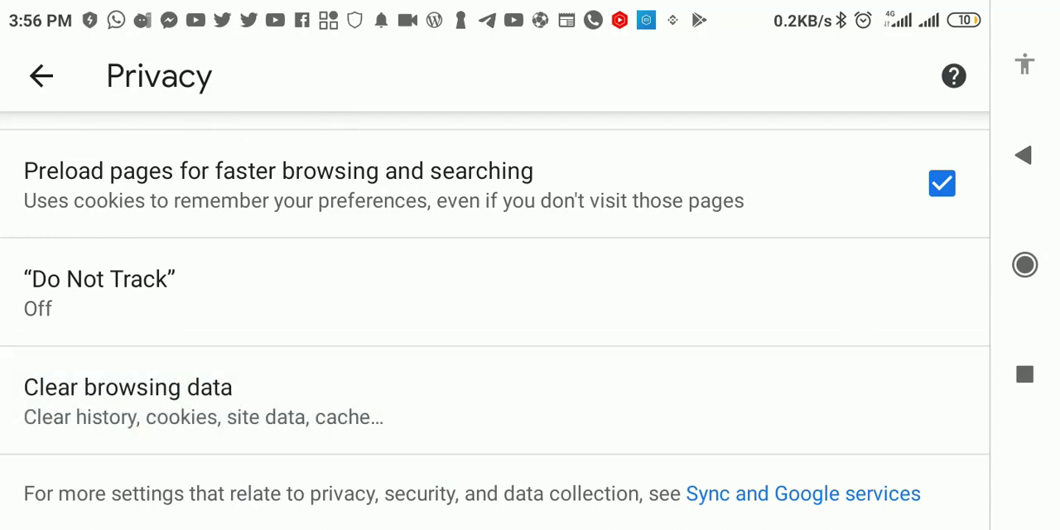
{"action": "left_click", "coordinate": [128, 387]}
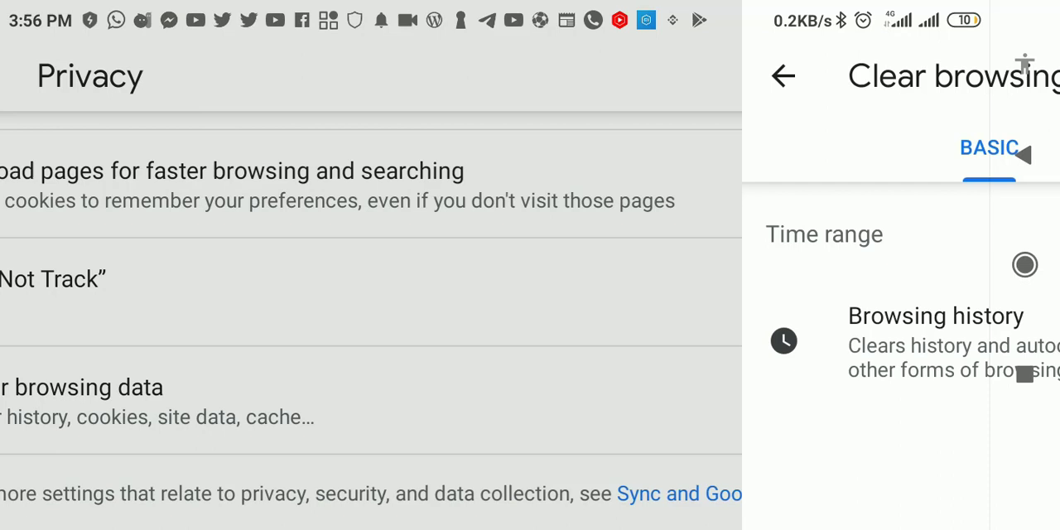
Keep Cookies and site data checked and set the time range to Last hour
{"action": "left_click", "coordinate": [83, 401]}
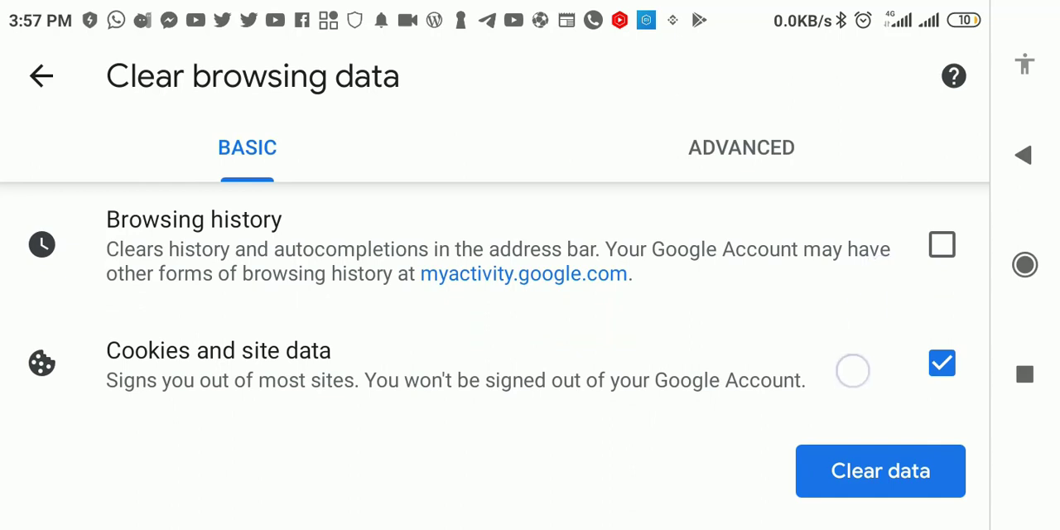
{"action": "scroll", "scroll_direction": "up", "scroll_amount": 3}
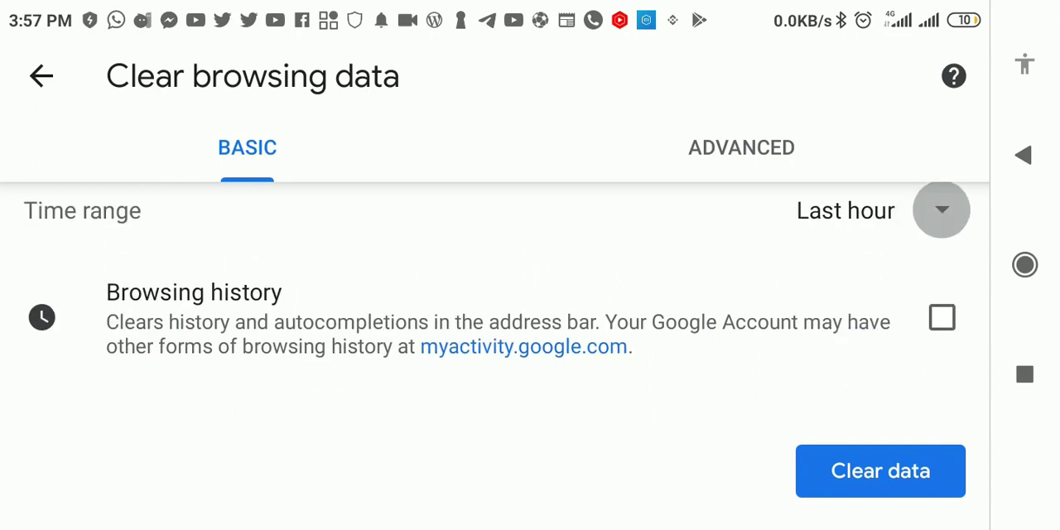
{"action": "left_click", "coordinate": [941, 209]}
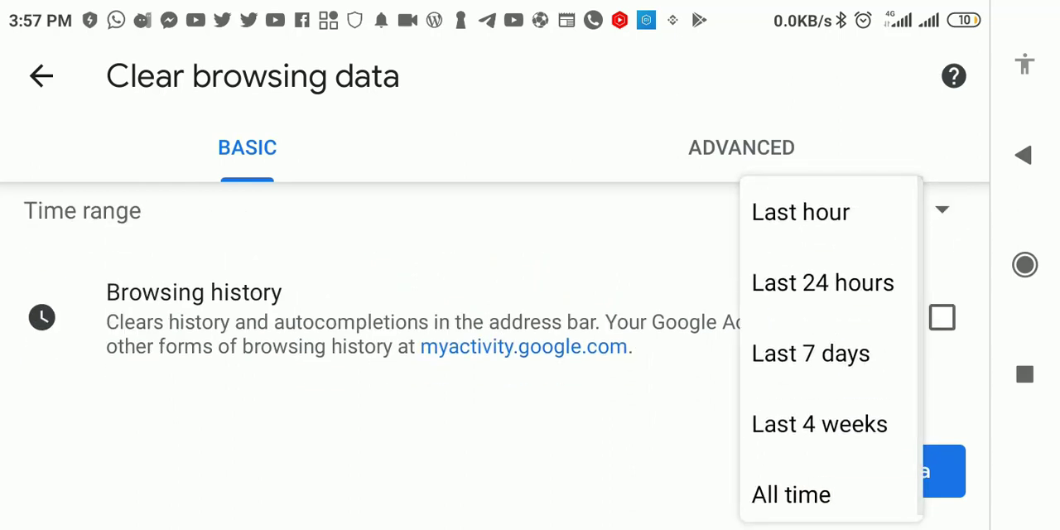
{"action": "left_click", "coordinate": [801, 212]}
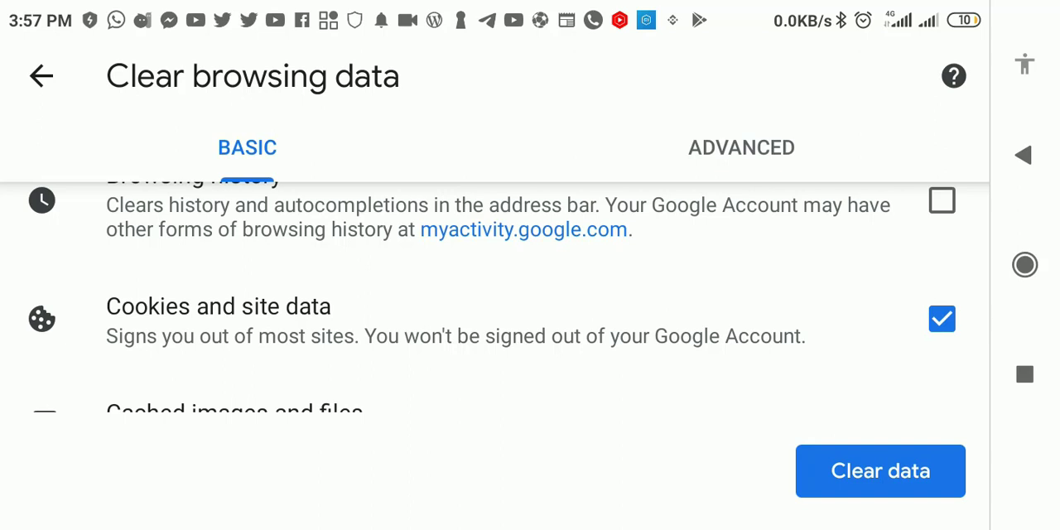
Clear the selected data and return to the main Settings list
{"action": "scroll", "scroll_direction": "up", "scroll_amount": 3}
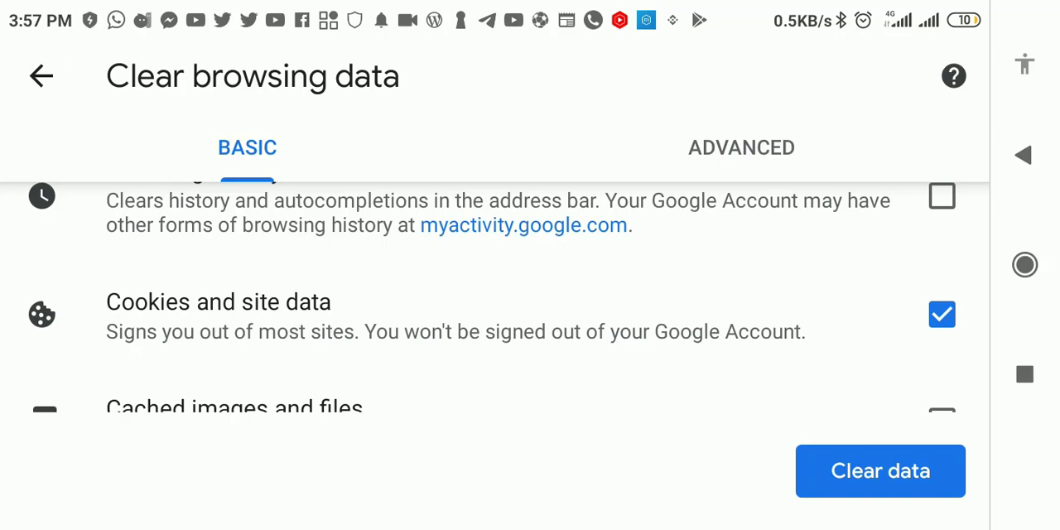
{"action": "left_click", "coordinate": [42, 76]}
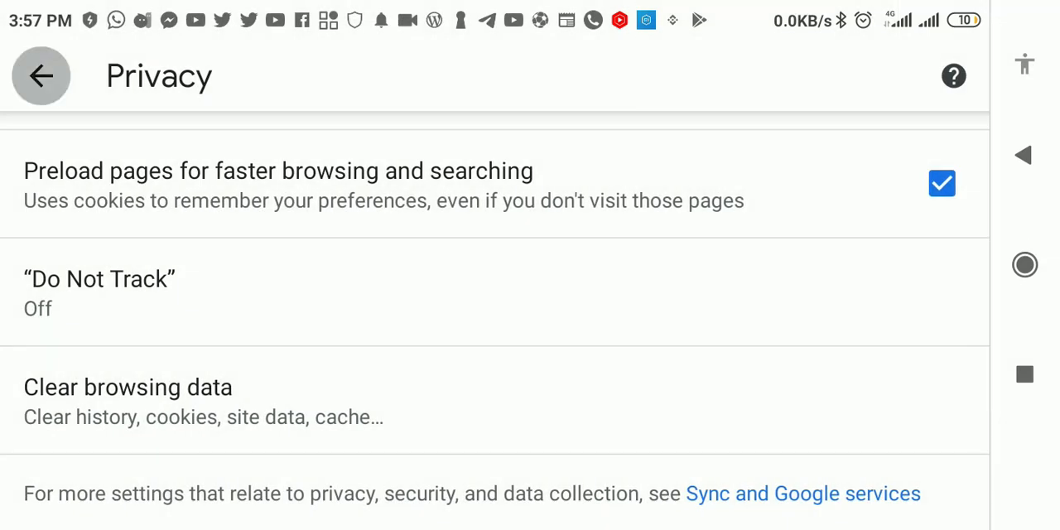
{"action": "left_click", "coordinate": [42, 77]}
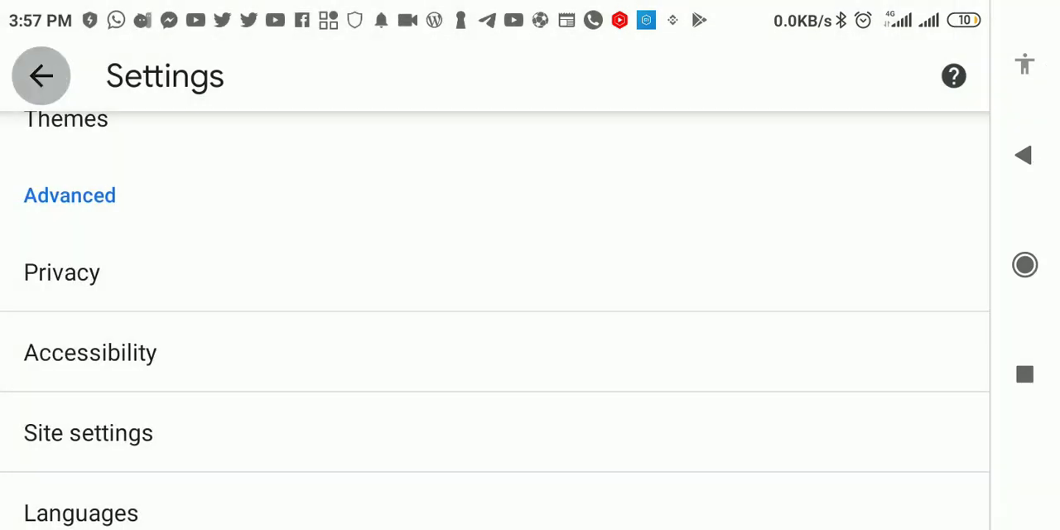